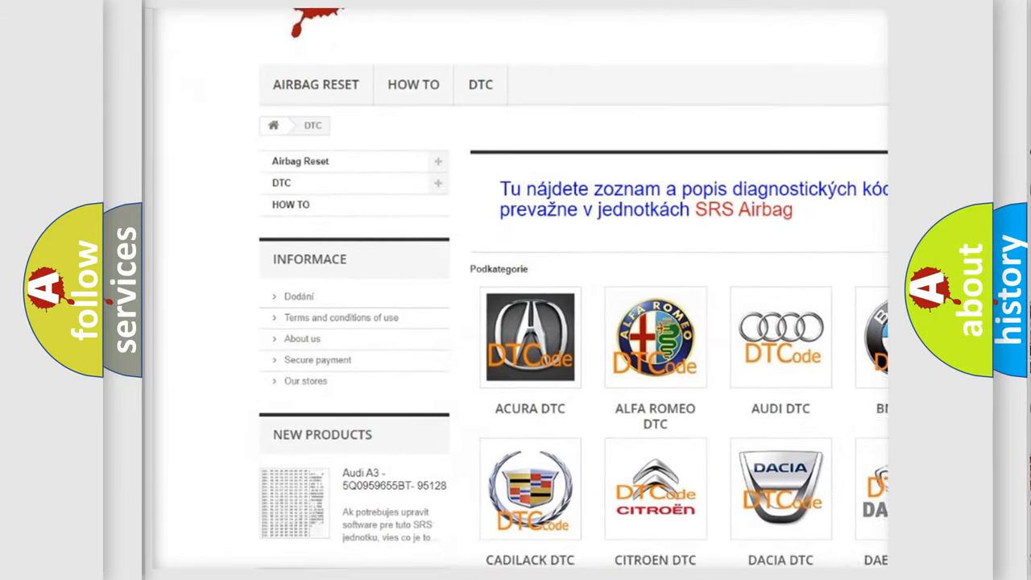
pyautogui.scroll(-3)
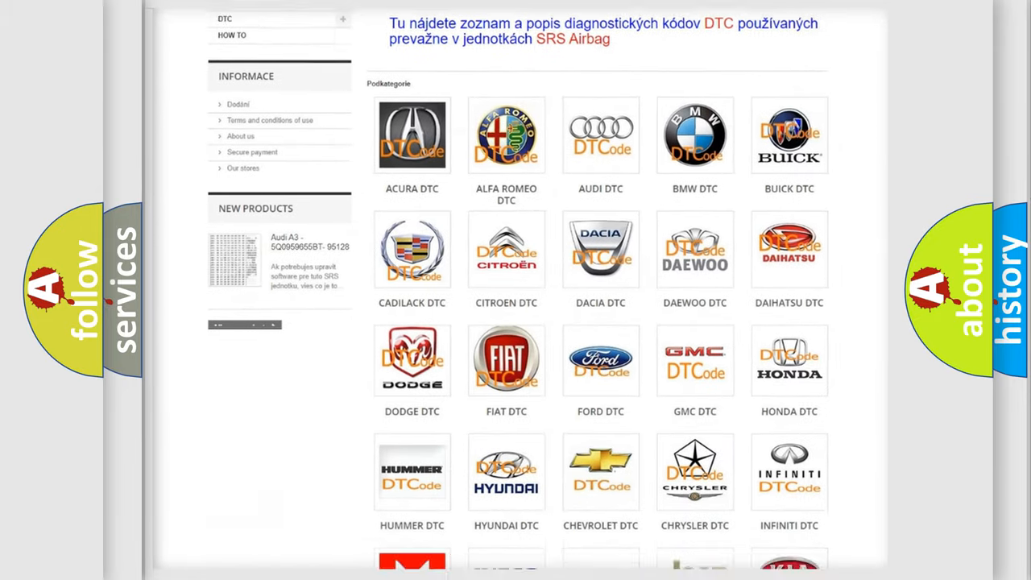
pyautogui.scroll(-3)
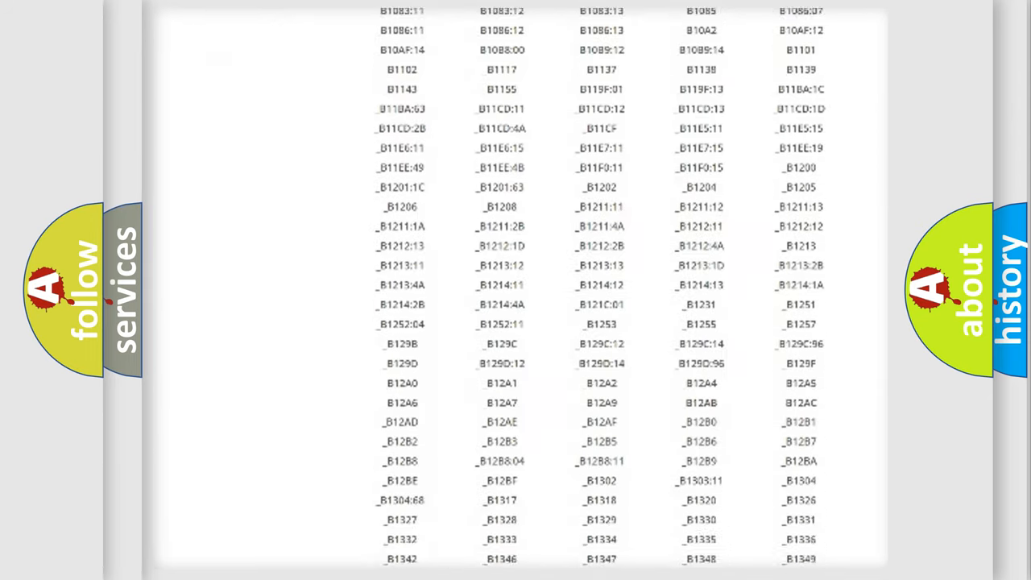
pyautogui.scroll(-3)
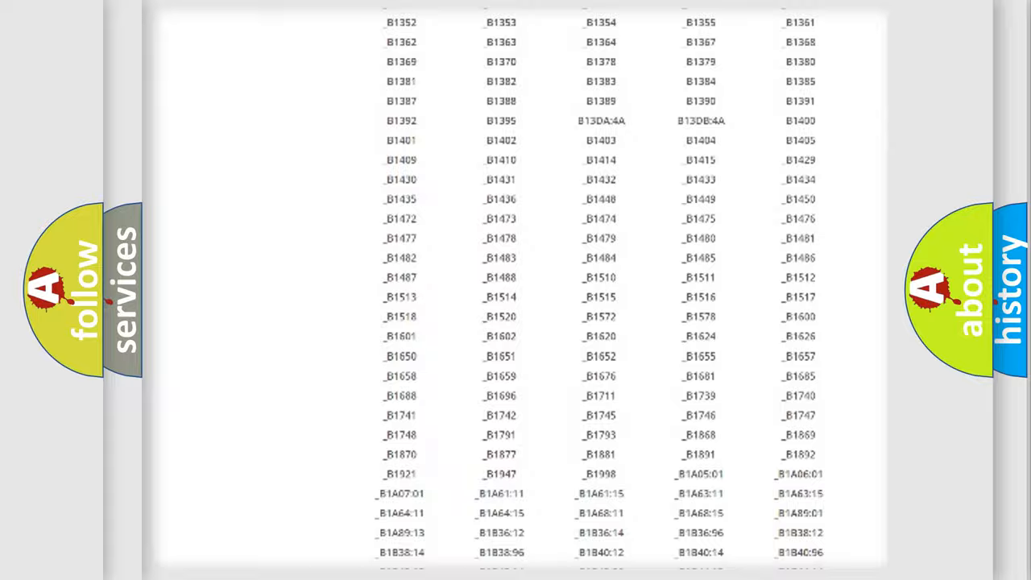